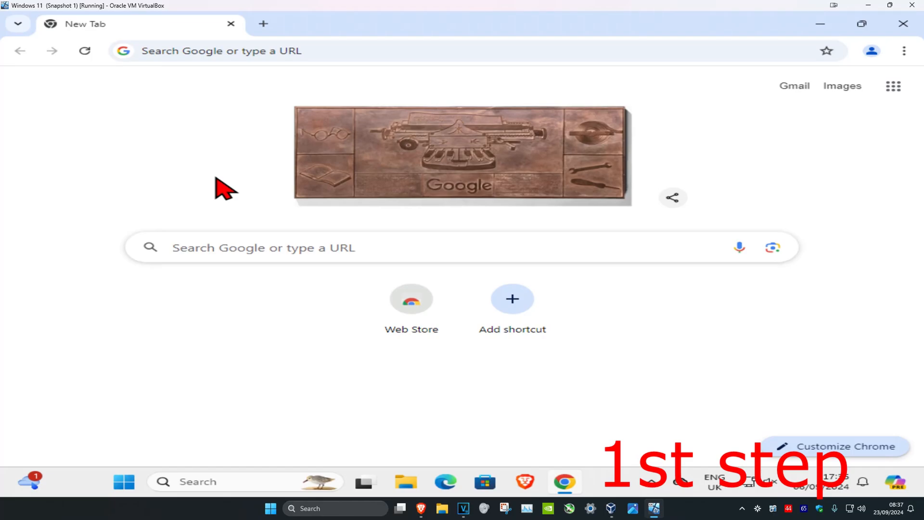
mouse_move(259, 197)
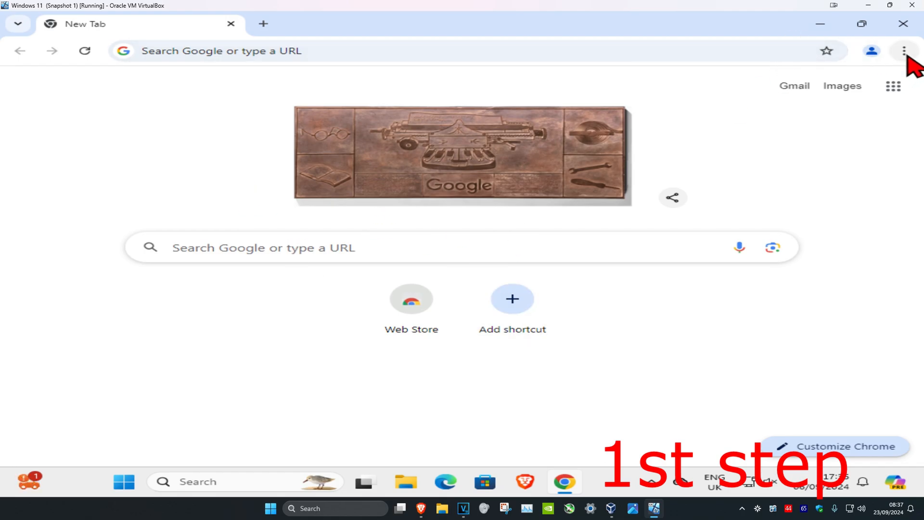
- Confirm Chrome is up to date in About Chrome and review the installed extensions
click(905, 51)
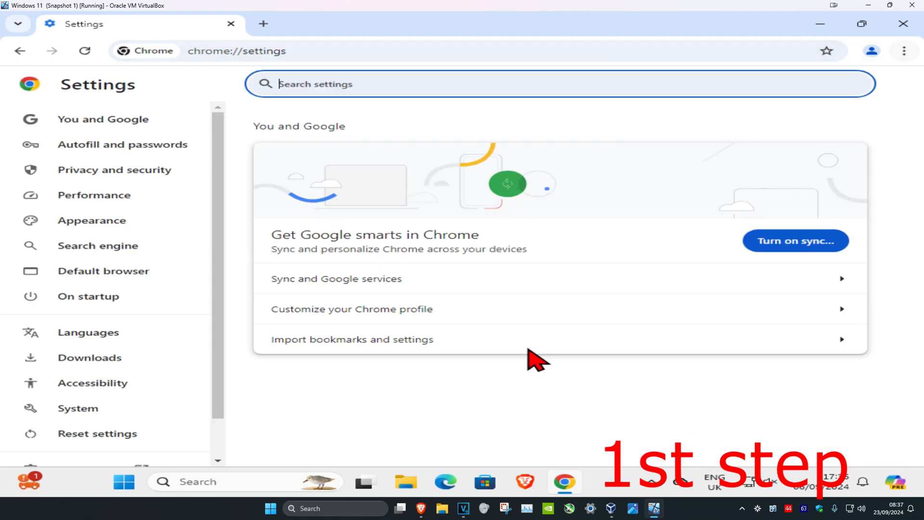
scroll(down, 3)
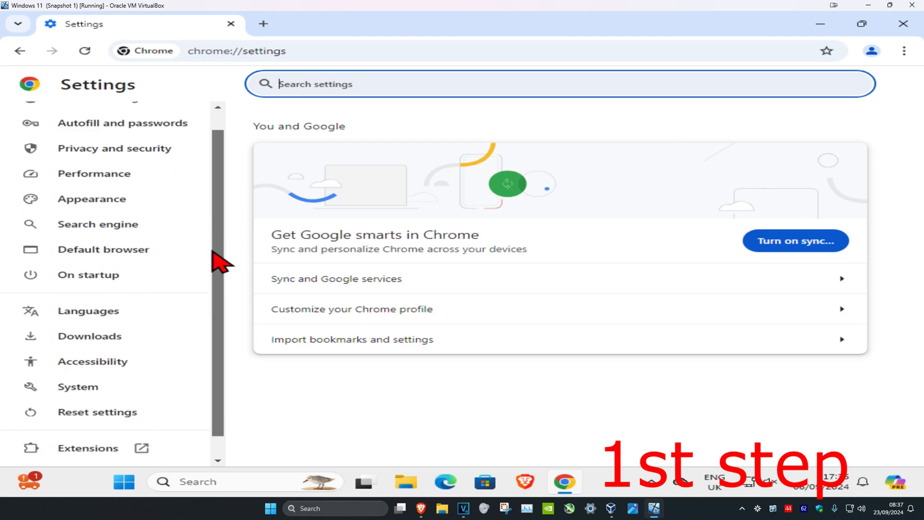
click(100, 451)
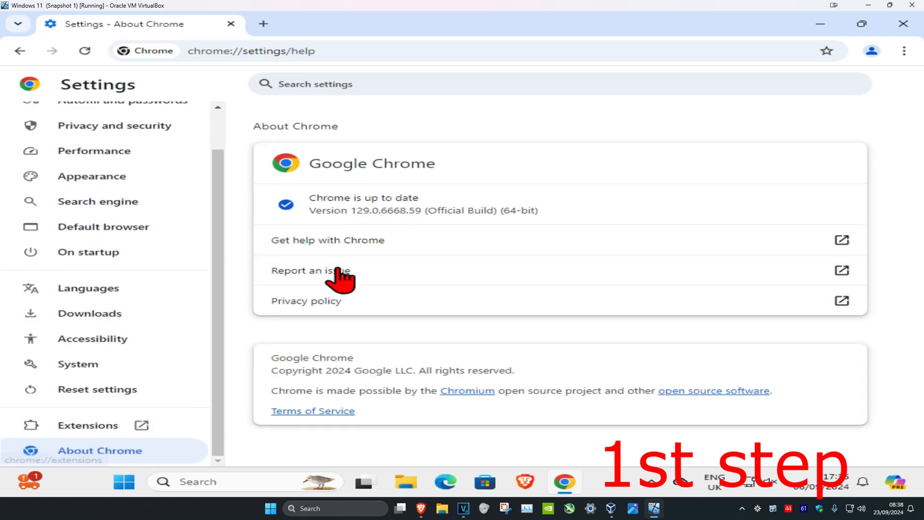
mouse_move(405, 212)
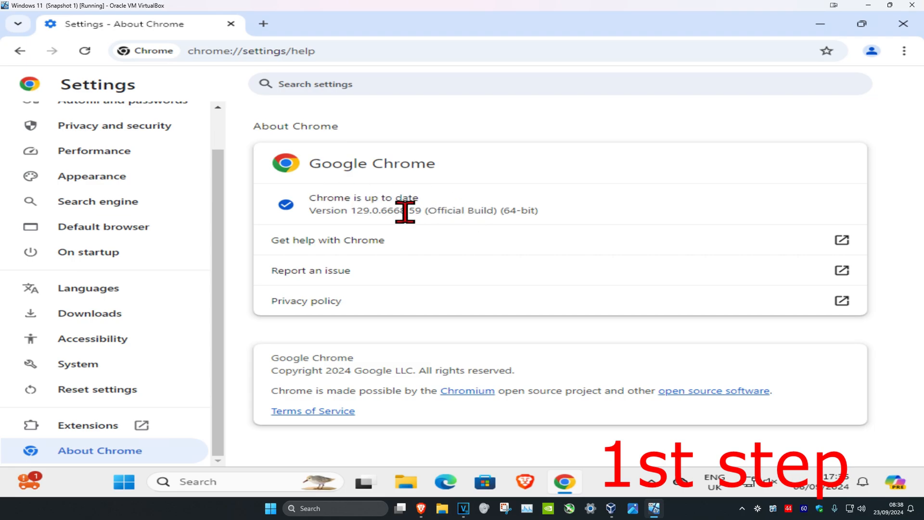
mouse_move(366, 204)
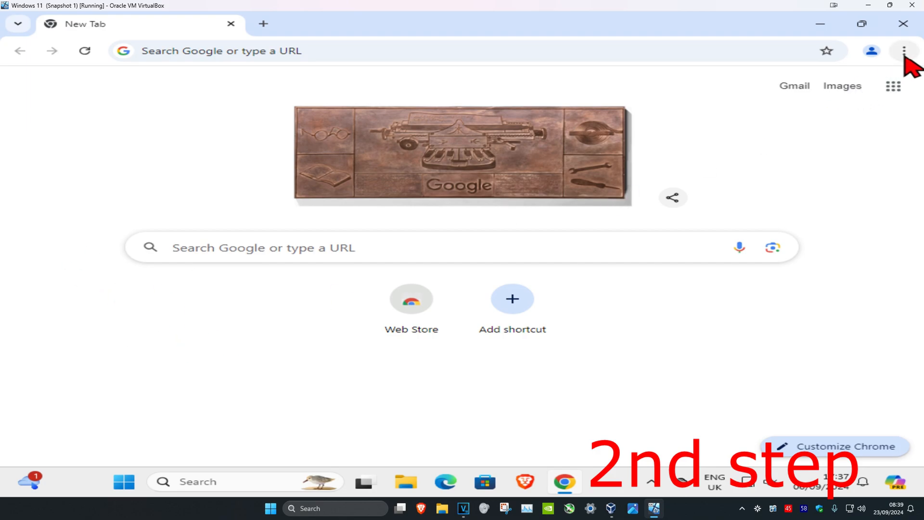
click(904, 51)
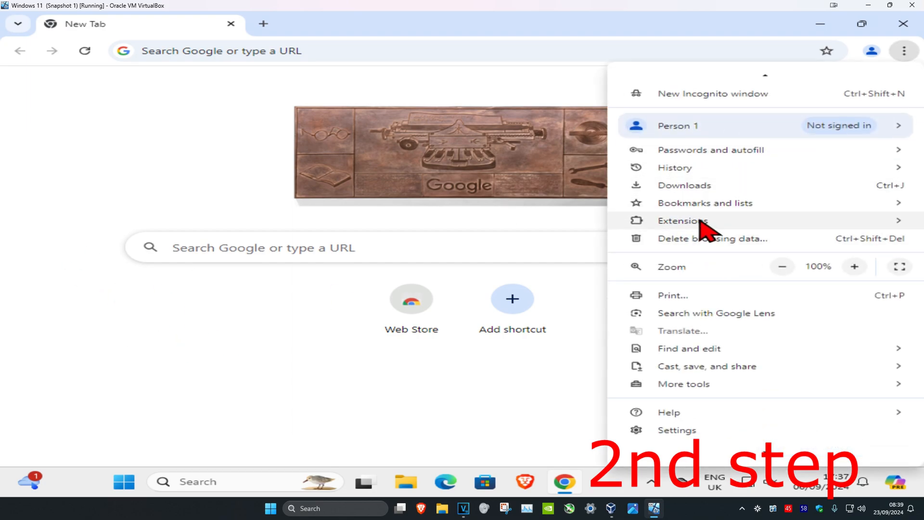
click(683, 221)
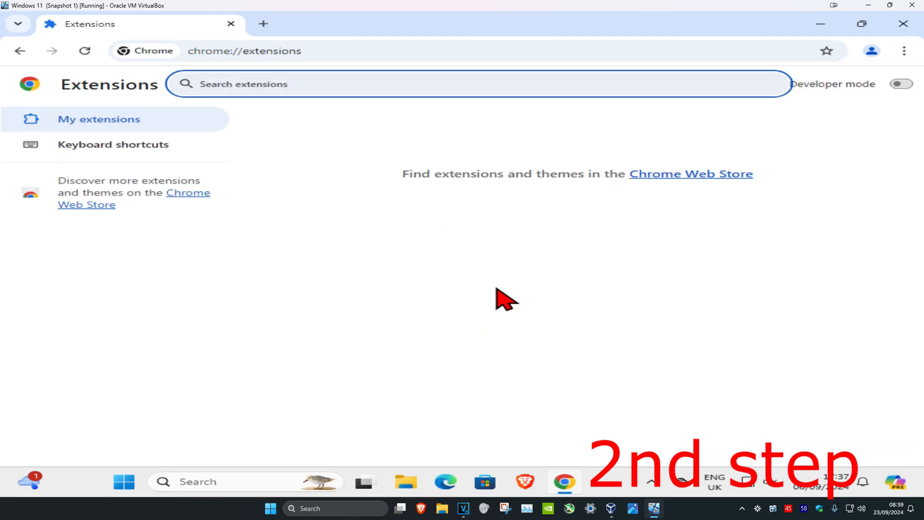
mouse_move(616, 262)
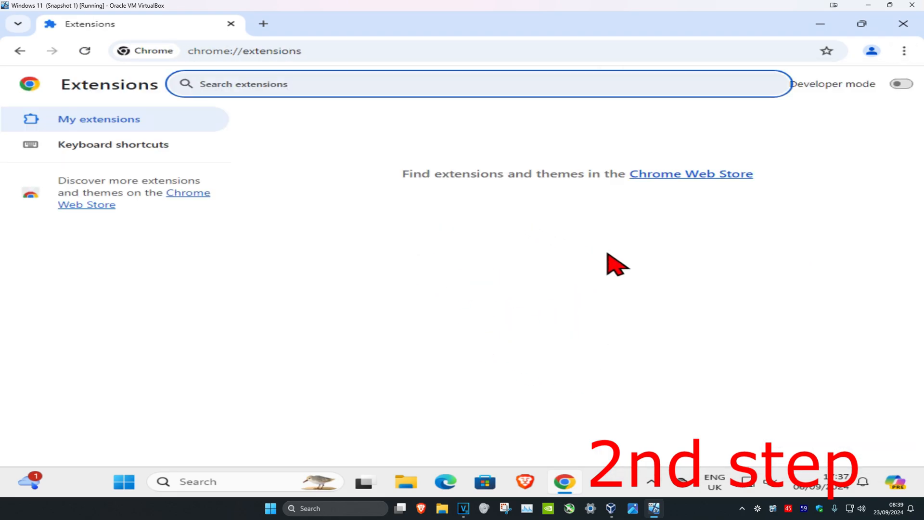
mouse_move(757, 223)
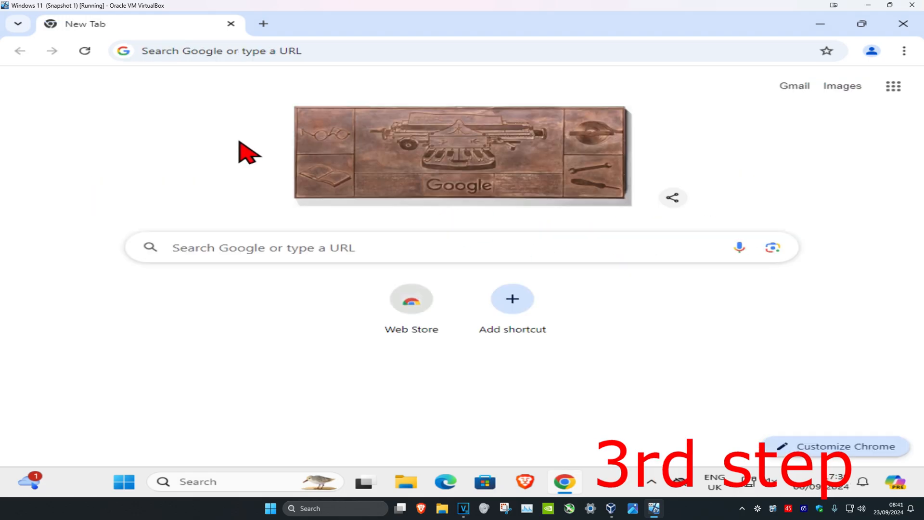
mouse_move(905, 51)
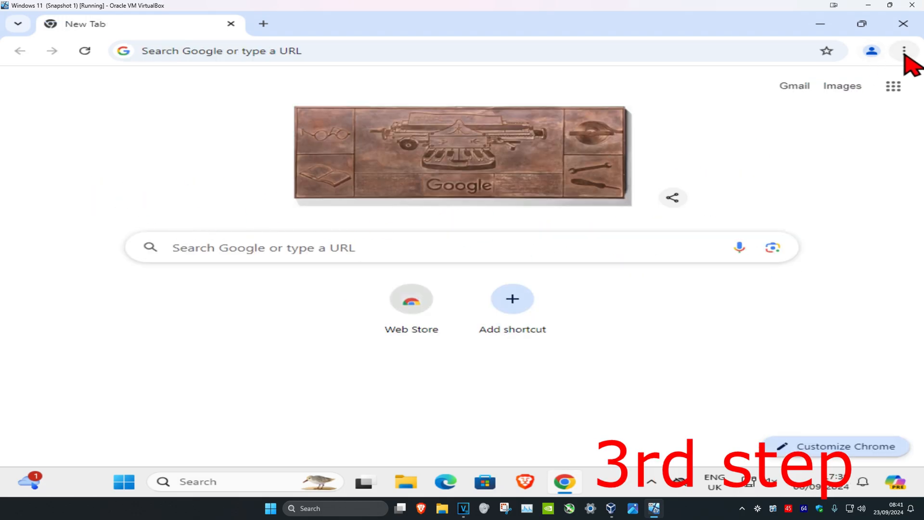
- From History, delete all-time cookies, site data and cached images and files, then relaunch Chrome
click(904, 51)
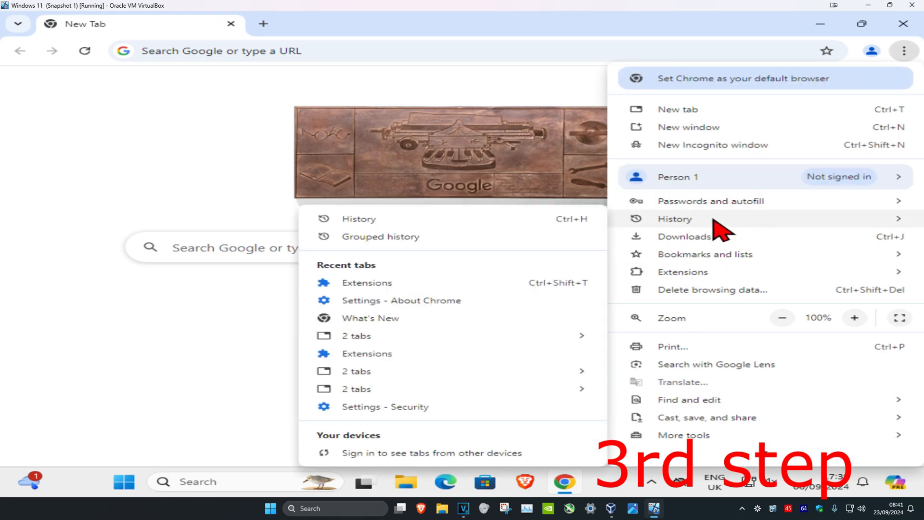
click(675, 219)
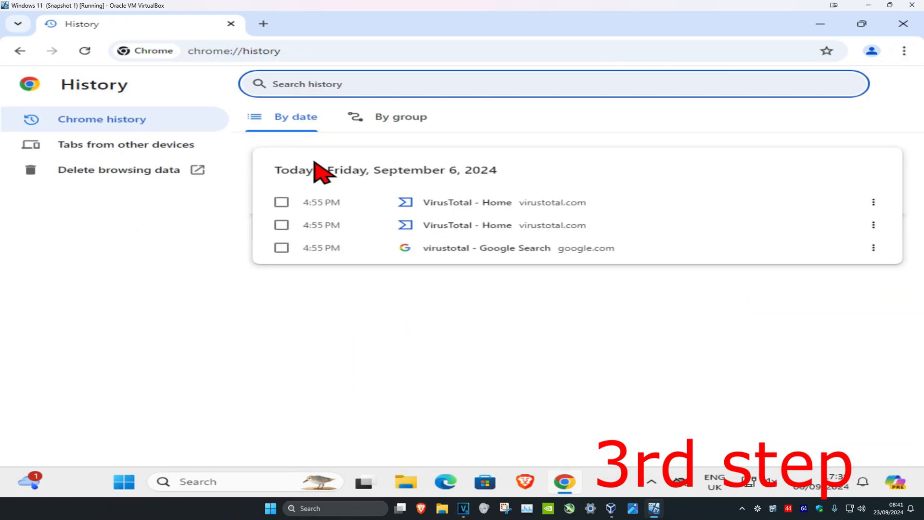
click(118, 170)
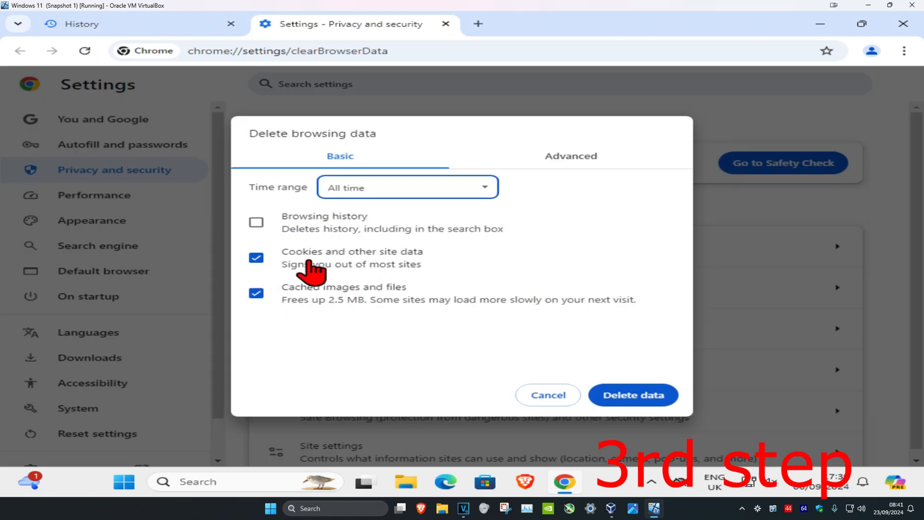
click(256, 293)
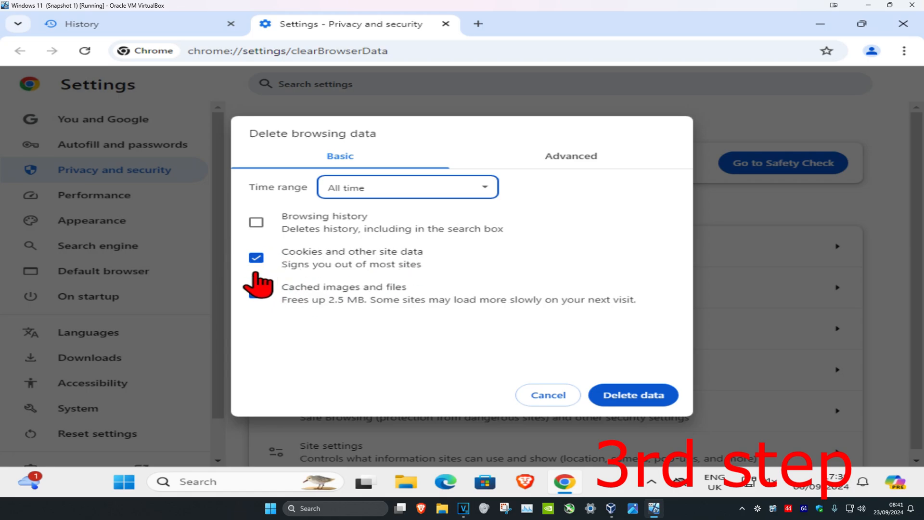
click(632, 395)
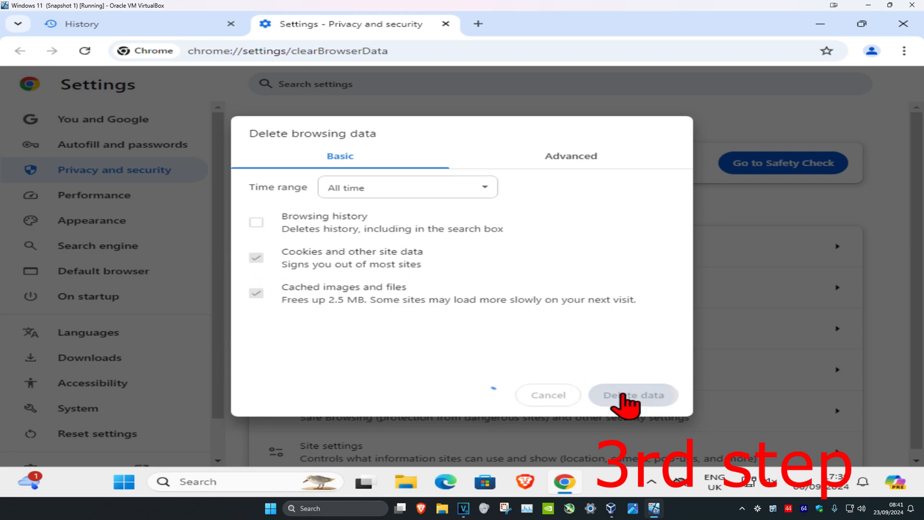
click(633, 395)
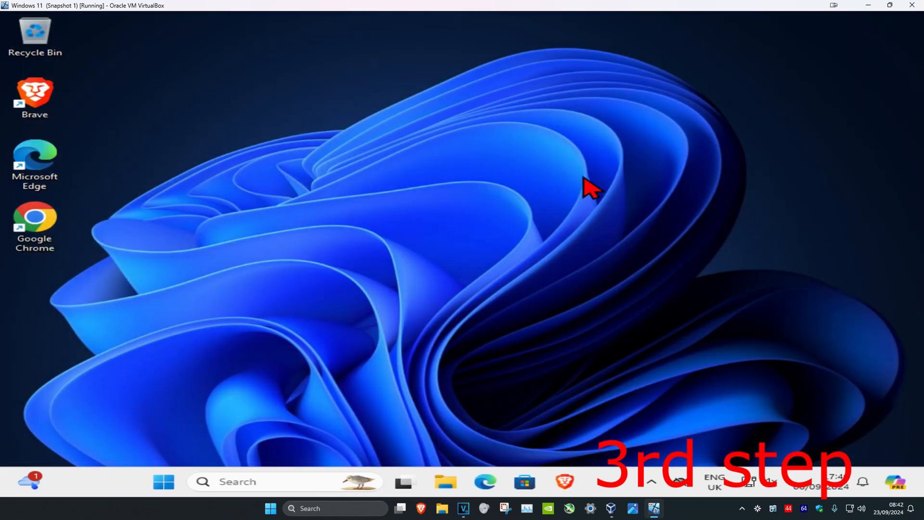
click(564, 482)
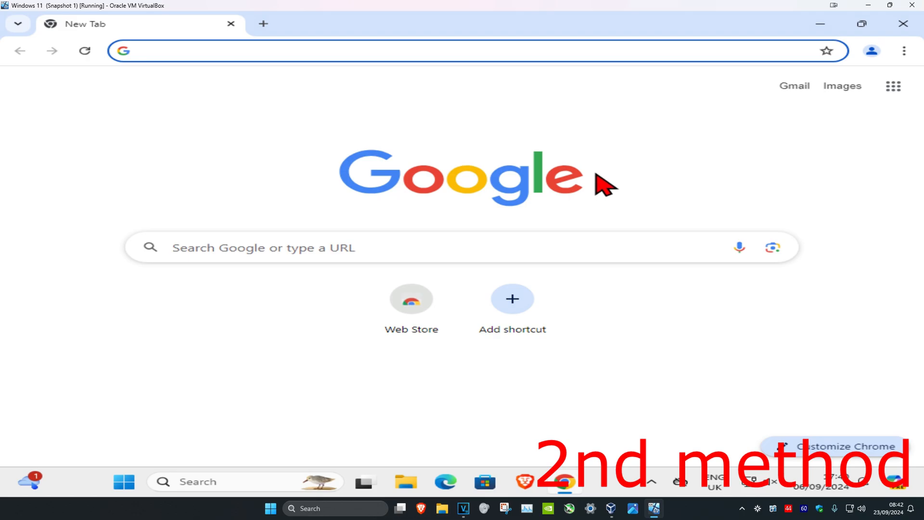
- Restore Chrome settings to their original defaults via Reset settings, then close the browser window
click(905, 51)
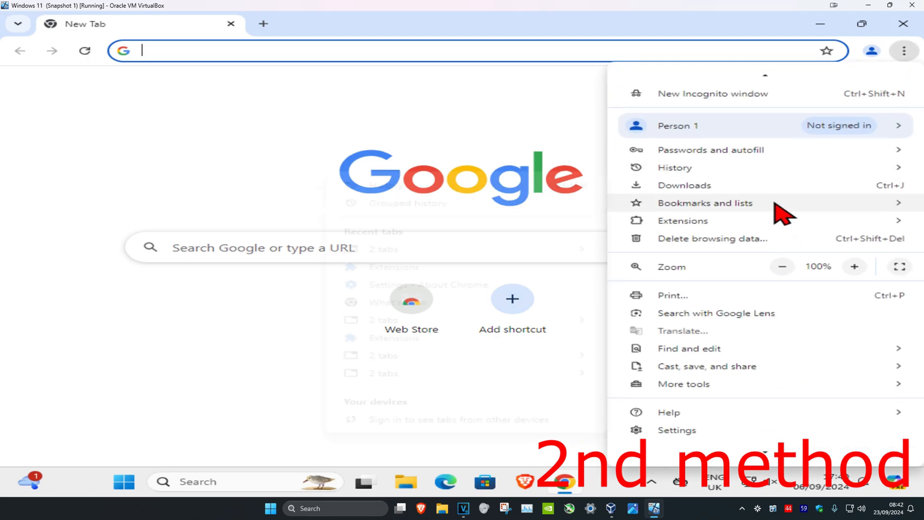
click(677, 430)
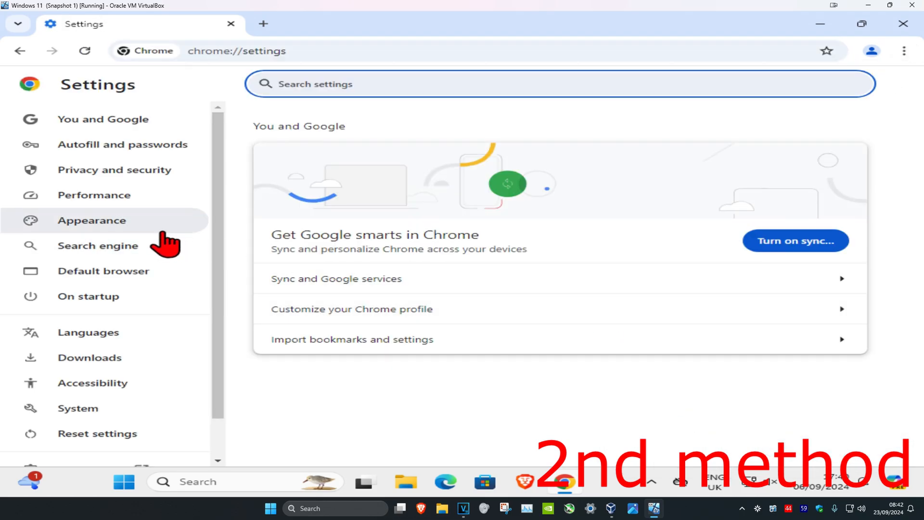
scroll(down, 3)
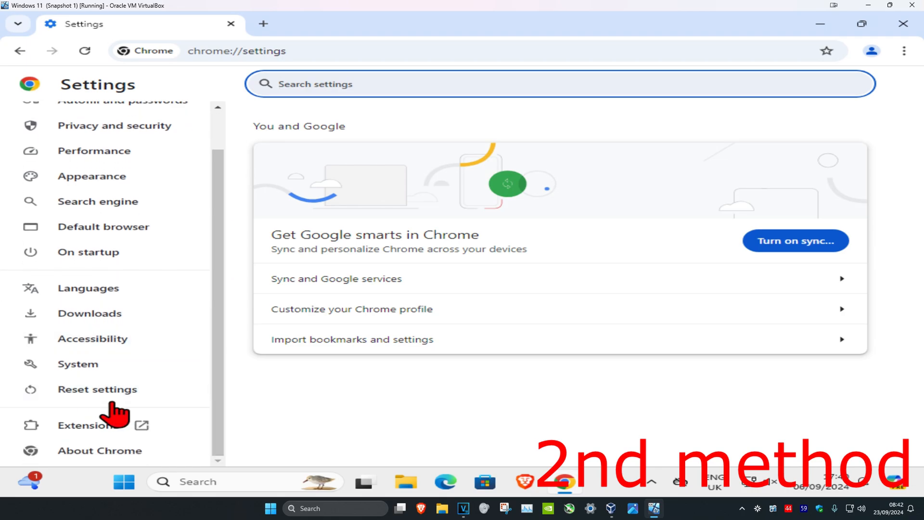
click(97, 389)
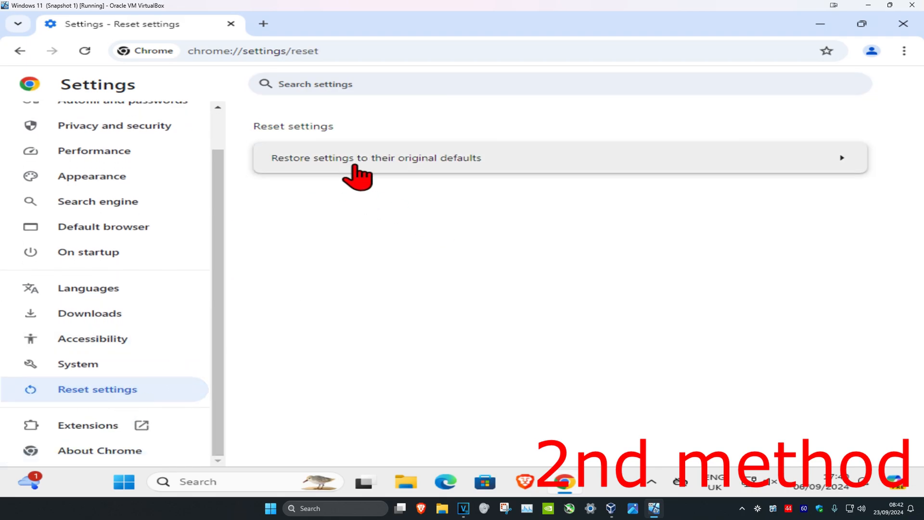
click(377, 157)
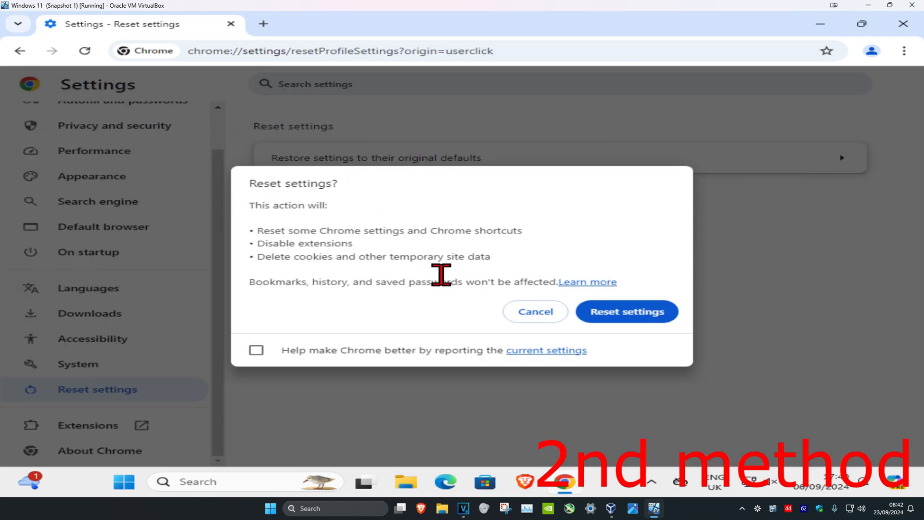
click(535, 311)
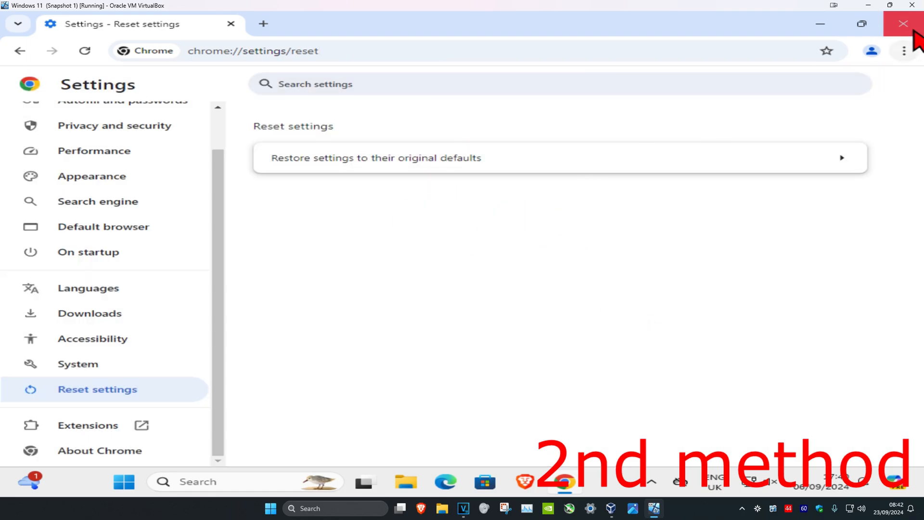
click(905, 24)
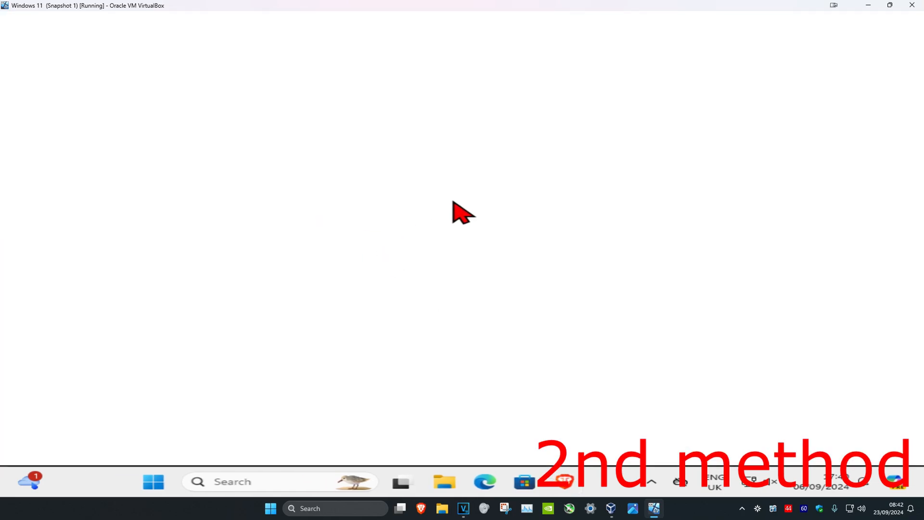